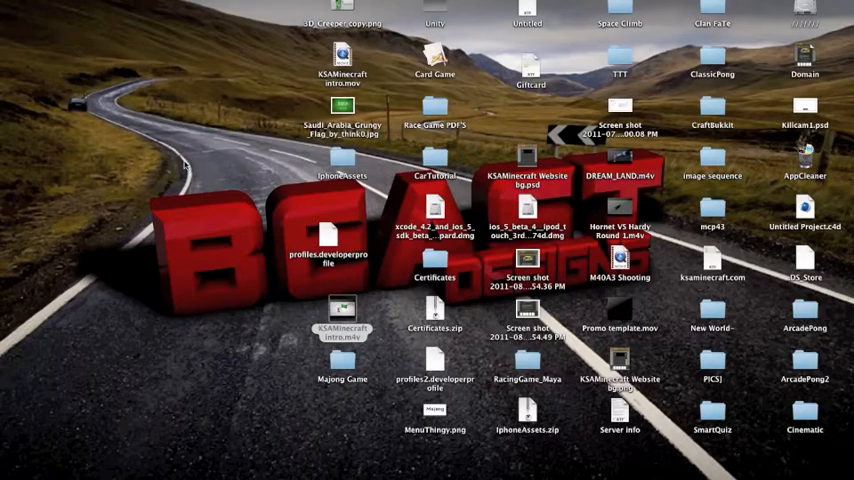
mouse_move(414, 16)
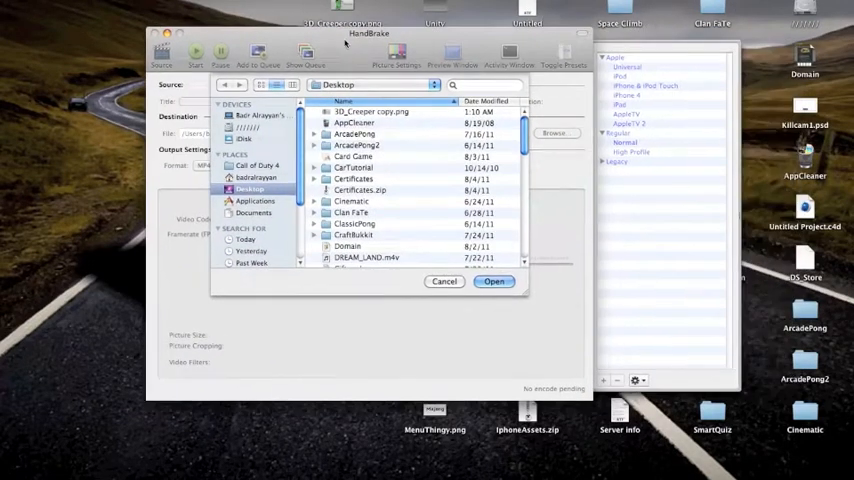
Choose KSAMinecraft intro.mov from the Desktop list as HandBrake's source video.
scroll(down, 3)
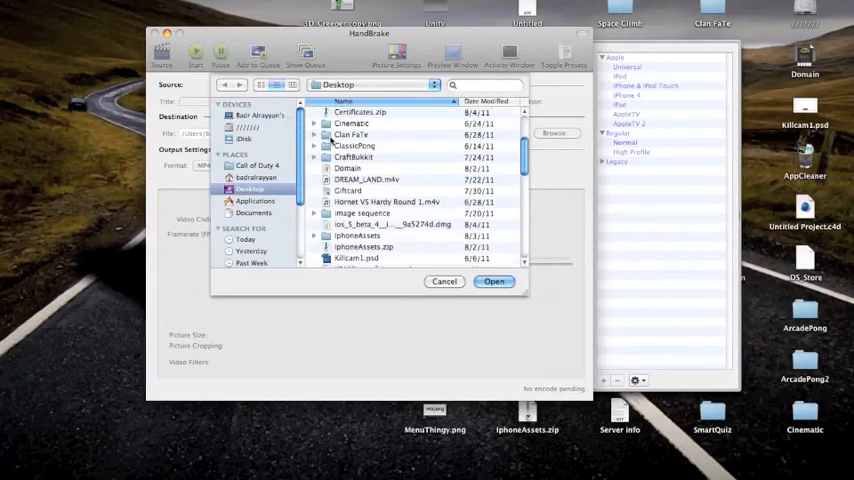
scroll(down, 3)
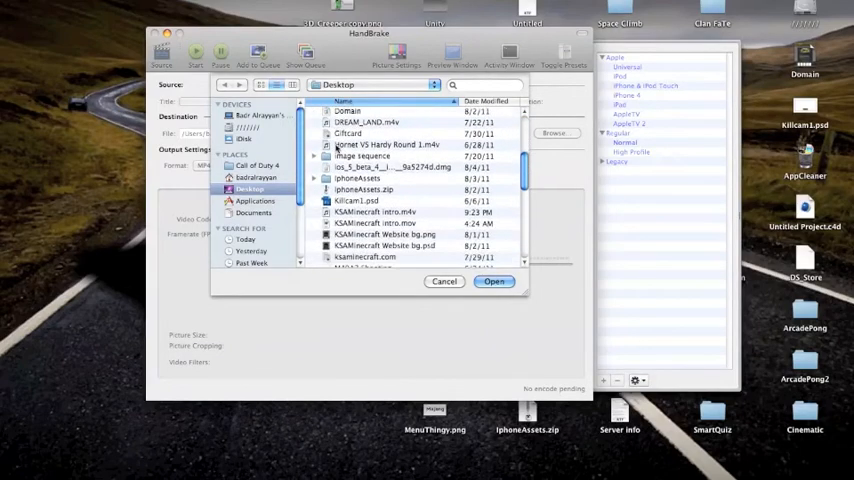
click(376, 224)
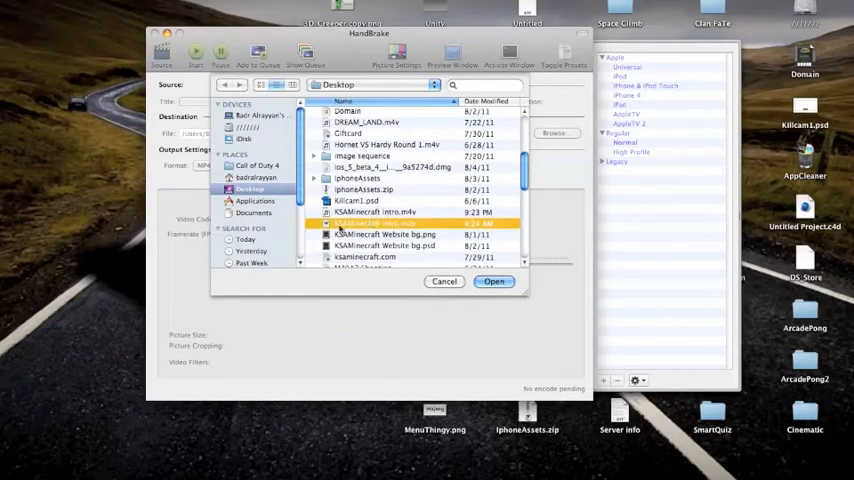
click(492, 280)
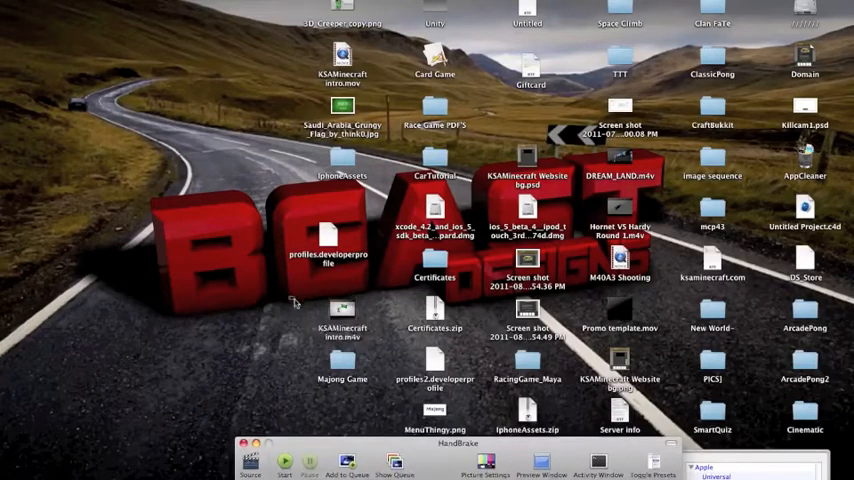
mouse_move(322, 62)
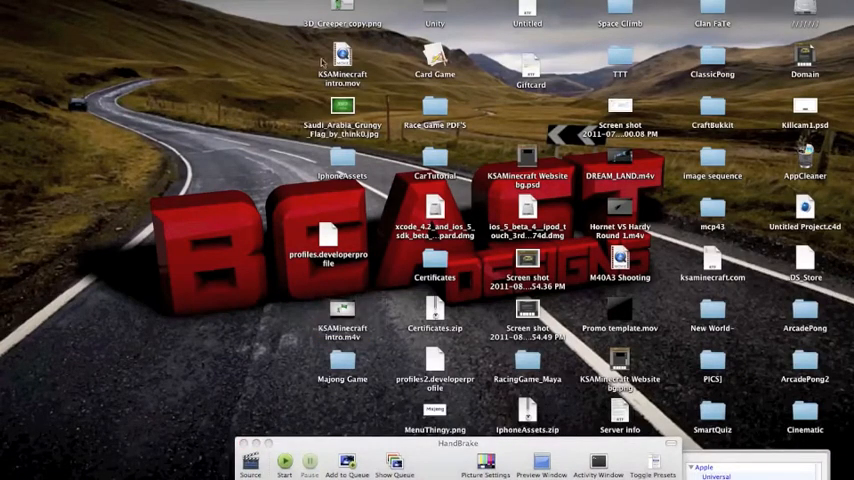
Open KSAMinecraft intro.mov from the desktop via its context menu.
right_click(342, 64)
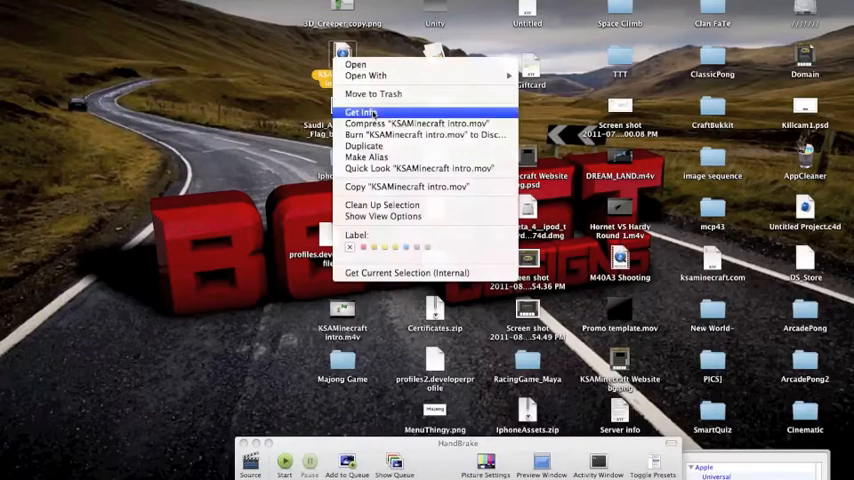
click(360, 112)
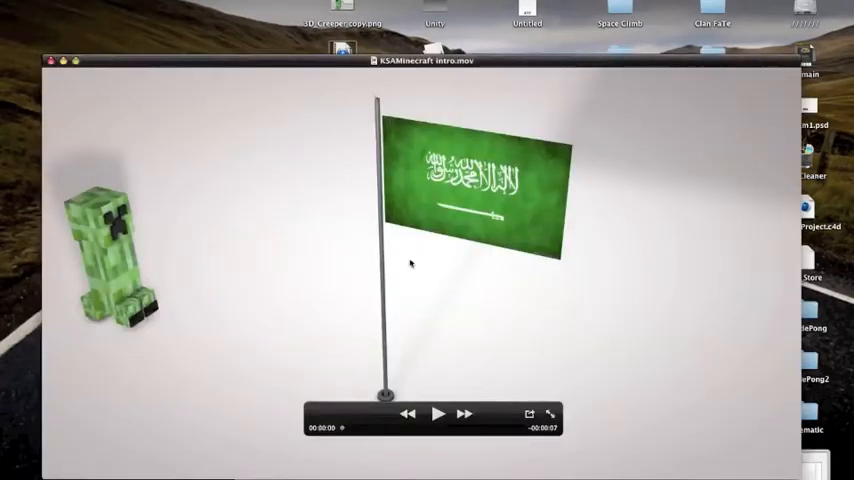
Play the original intro in QuickTime Player to preview the creeper and flag.
click(438, 414)
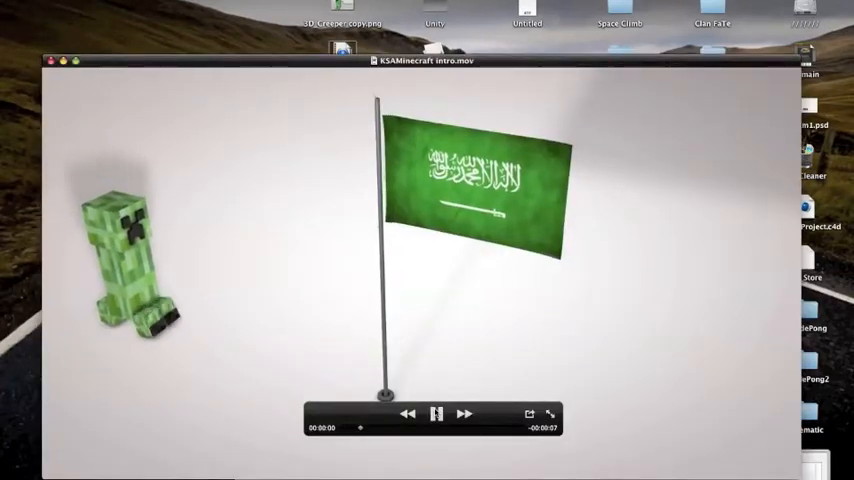
click(436, 414)
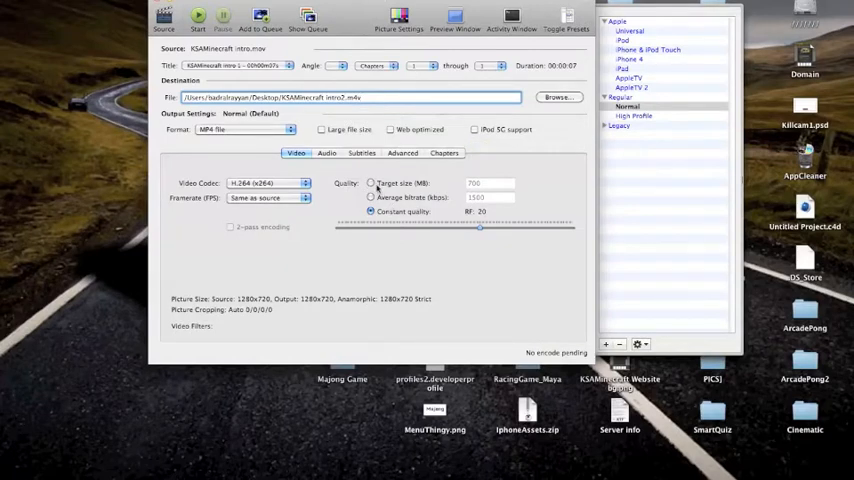
Switch the Video quality to Target size and enter 10 MB.
click(372, 184)
text(2)
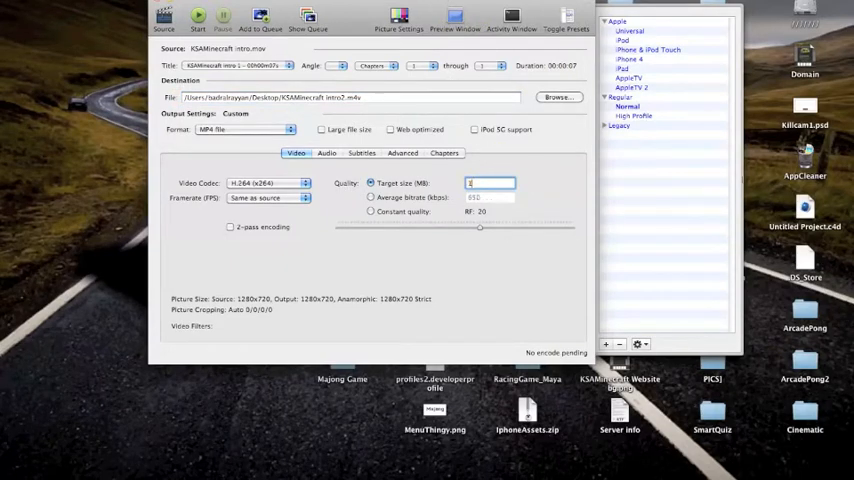
text(10)
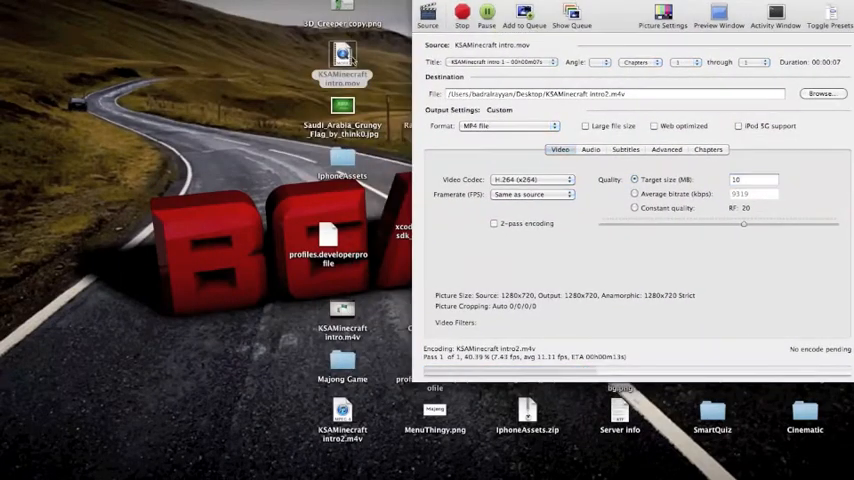
Start the encode to KSAMinecraft intro2.m4v and dismiss the finished notice.
click(718, 16)
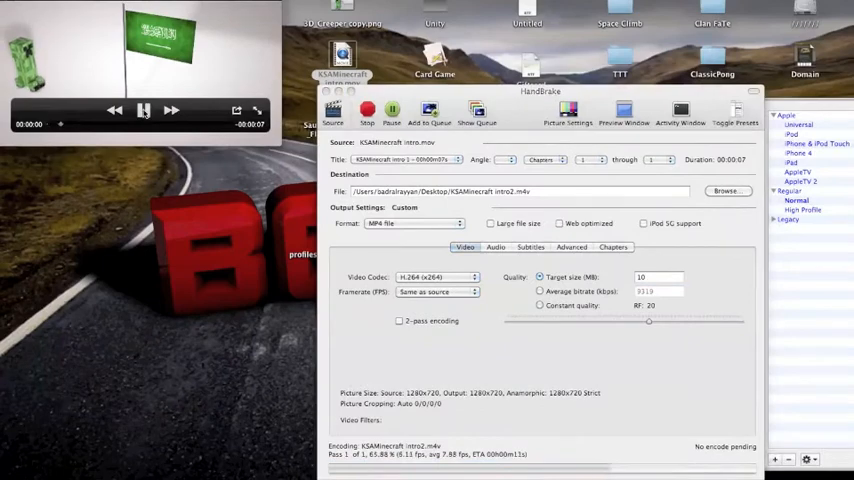
click(144, 110)
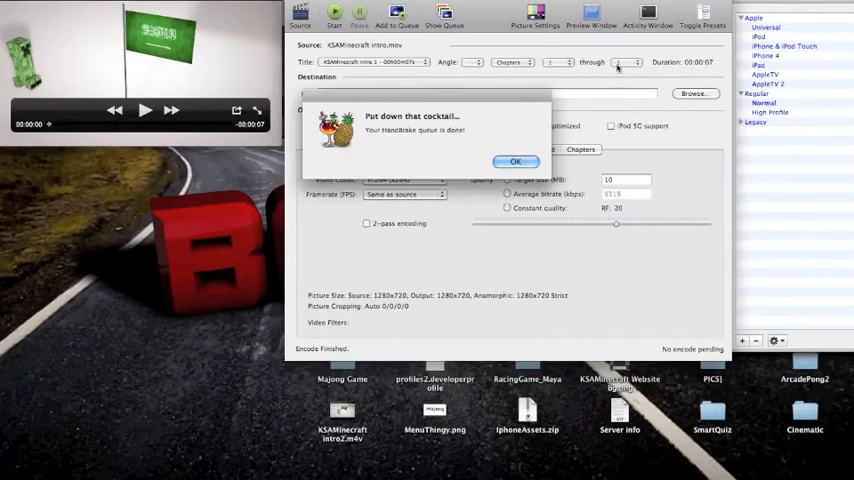
click(516, 160)
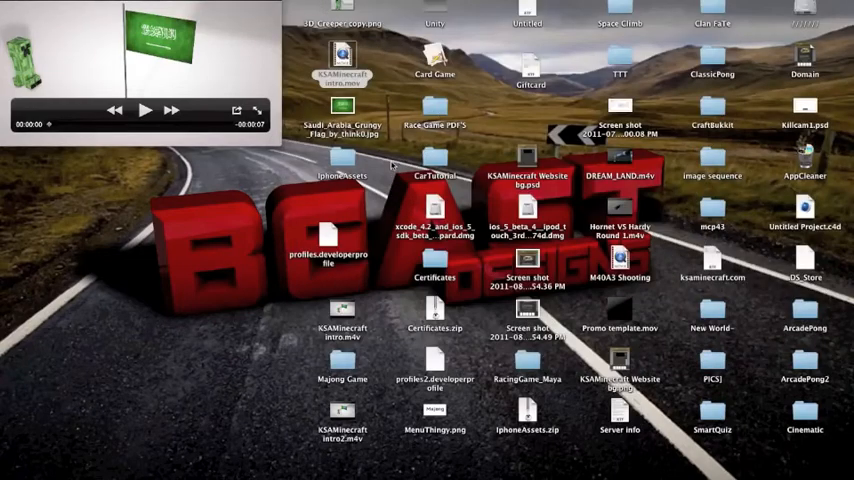
Open and play KSAMinecraft intro2.m4v beside the original for comparison.
click(342, 80)
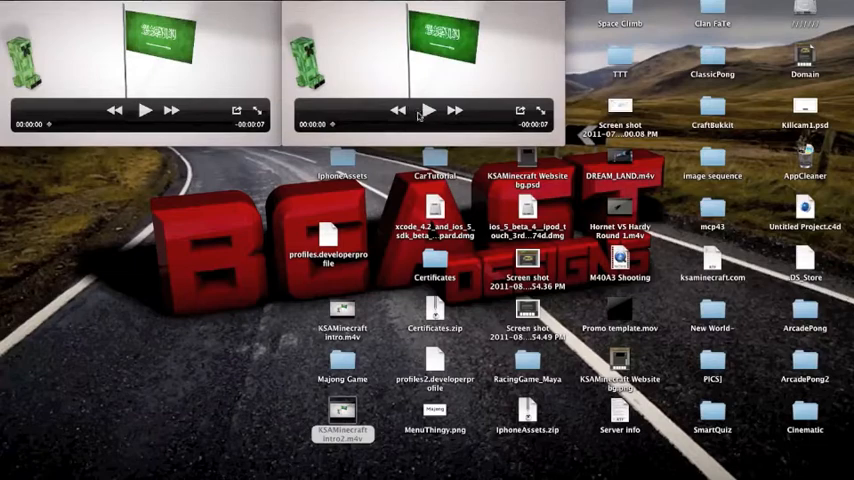
click(428, 110)
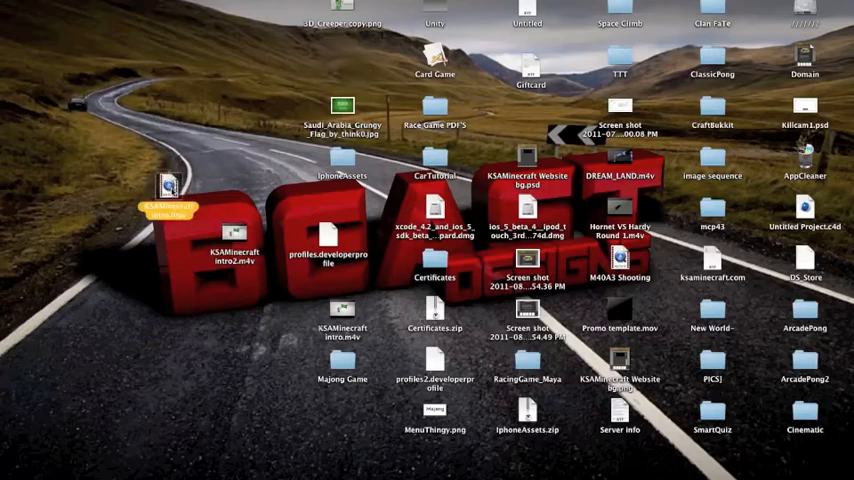
Show Get Info for KSAMinecraft intro2.m4v (8.3 MB) beside the original's 146.8 MB.
right_click(234, 240)
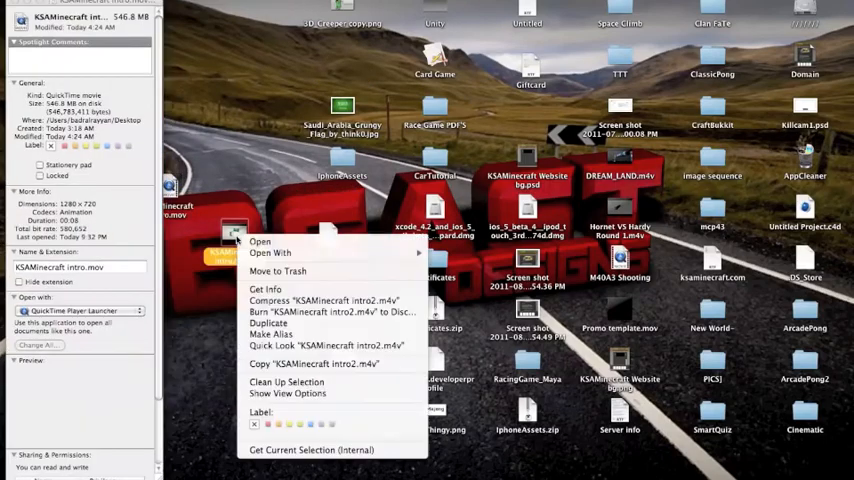
click(266, 288)
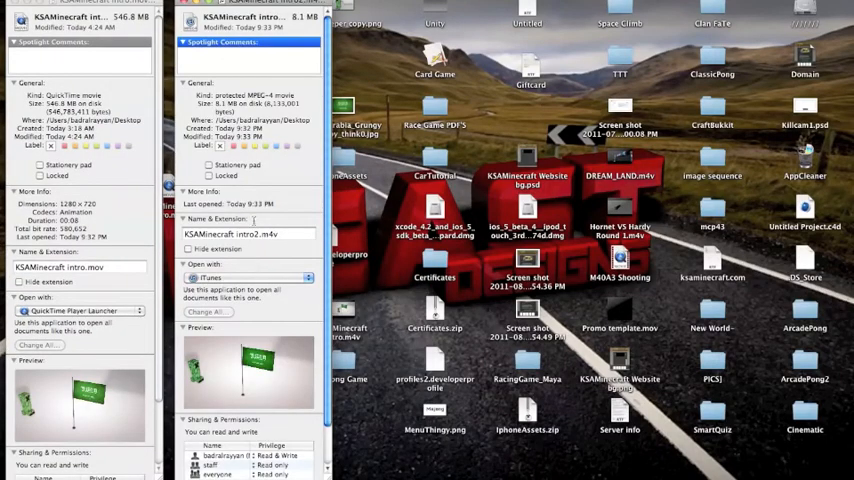